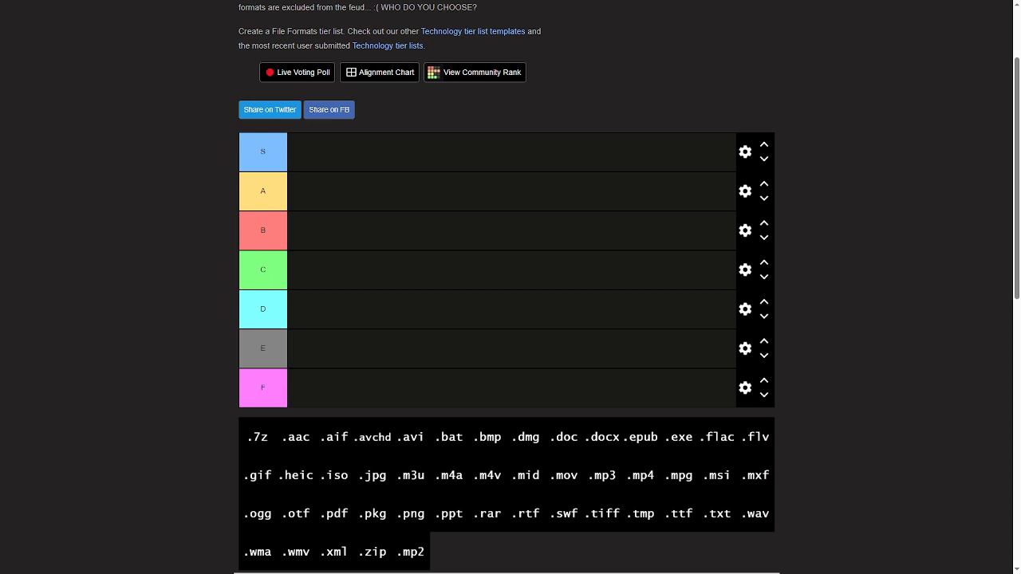
Place .7z in C, .aac in F, .avi in B, .bat in A and .bmp in D.
drag(256, 436, 322, 276)
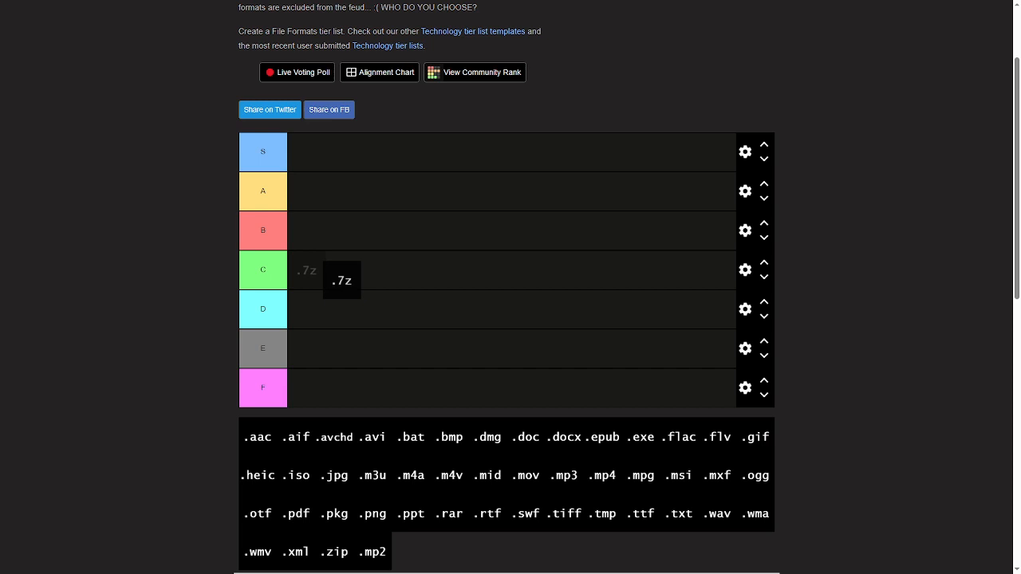
drag(342, 280, 307, 269)
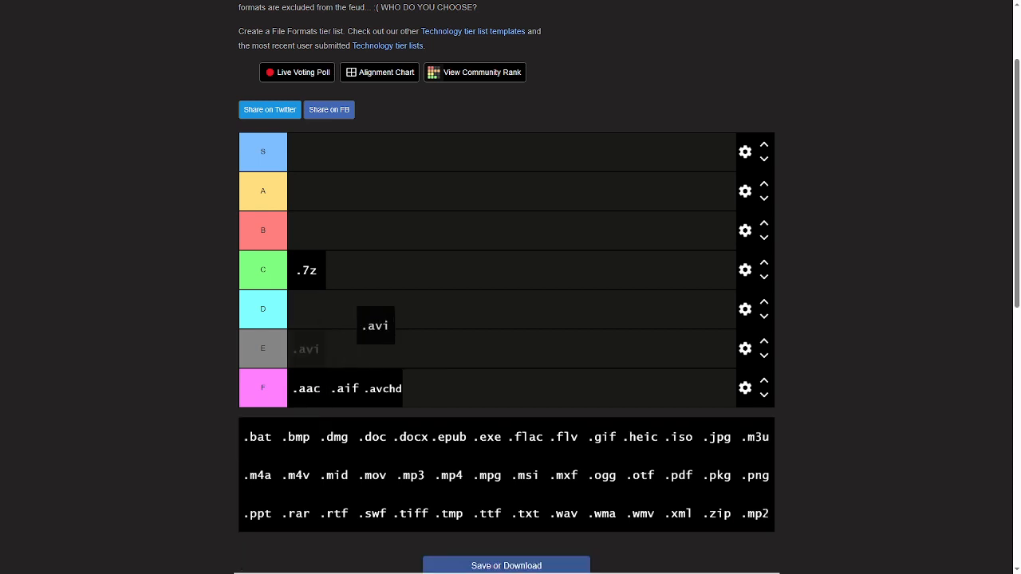
drag(375, 325, 459, 296)
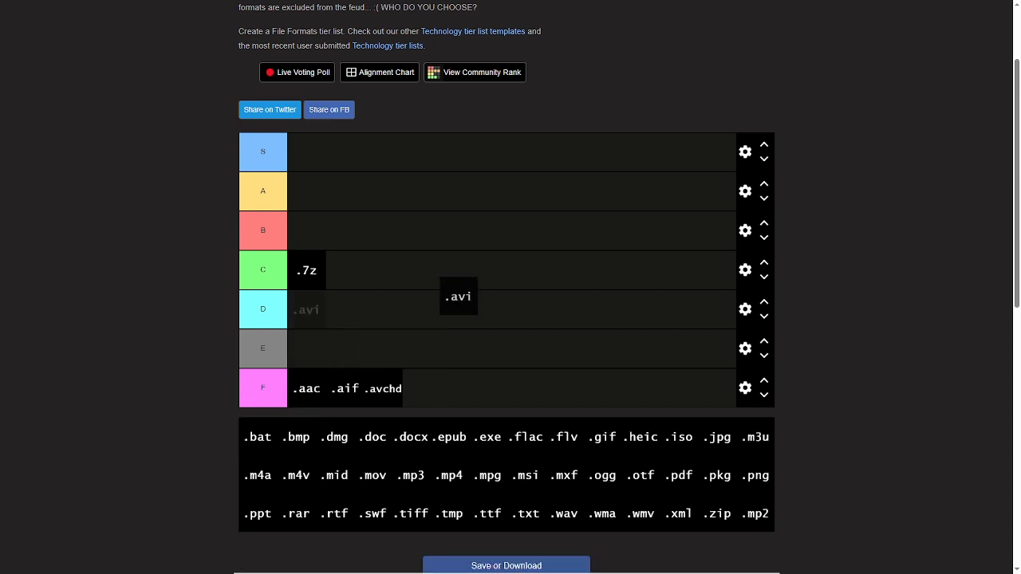
drag(458, 297, 437, 255)
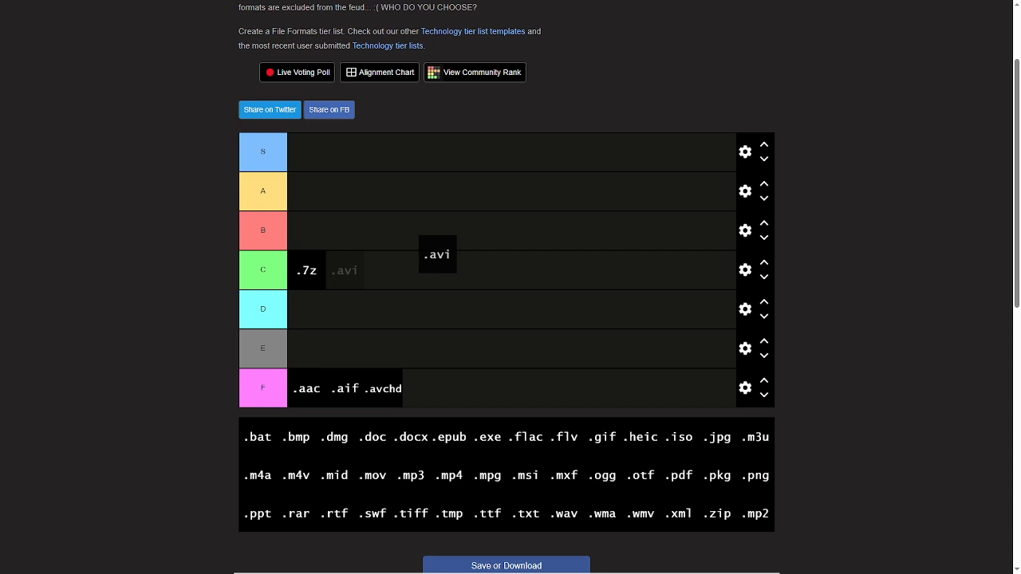
drag(437, 254, 306, 231)
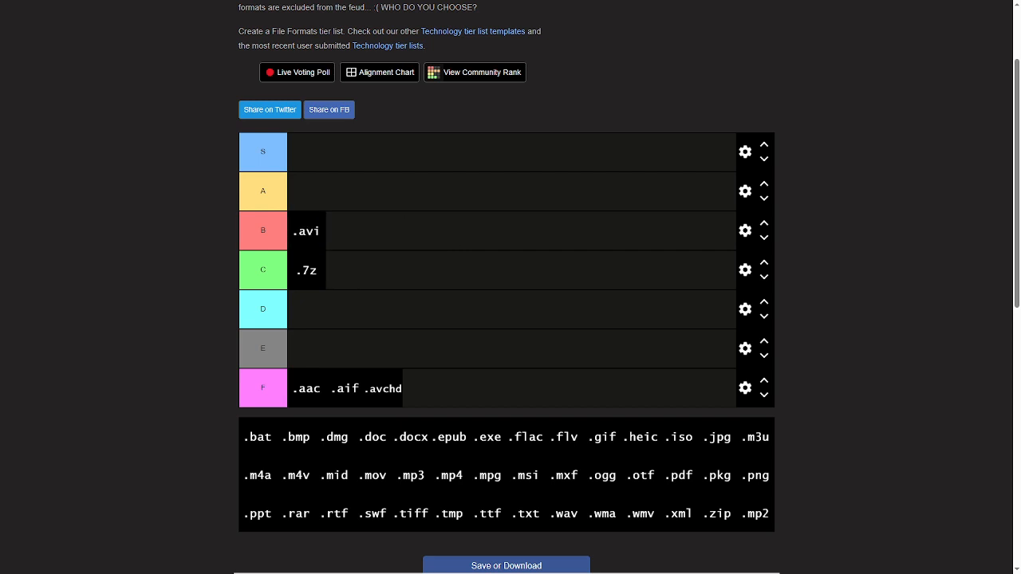
drag(257, 436, 306, 191)
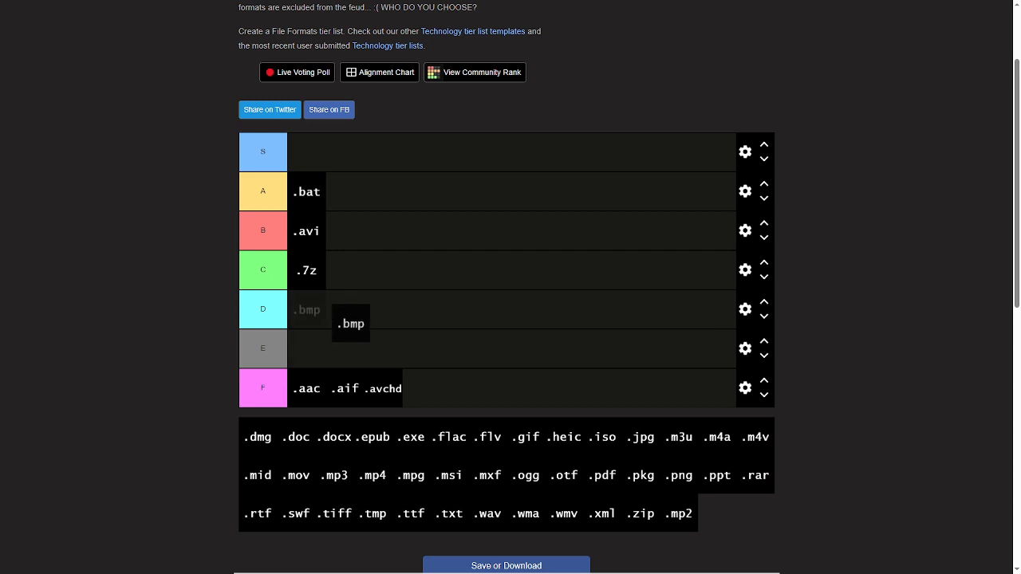
drag(351, 323, 307, 309)
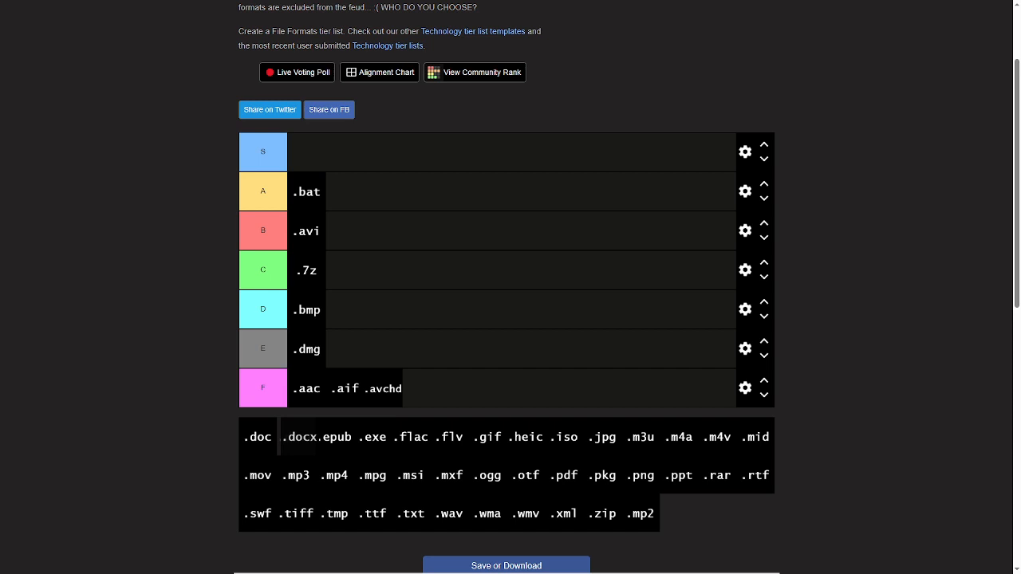
Rank .docx and .gif in B, .epub in E, .flv in D, and promote .exe from A to S.
drag(300, 436, 316, 320)
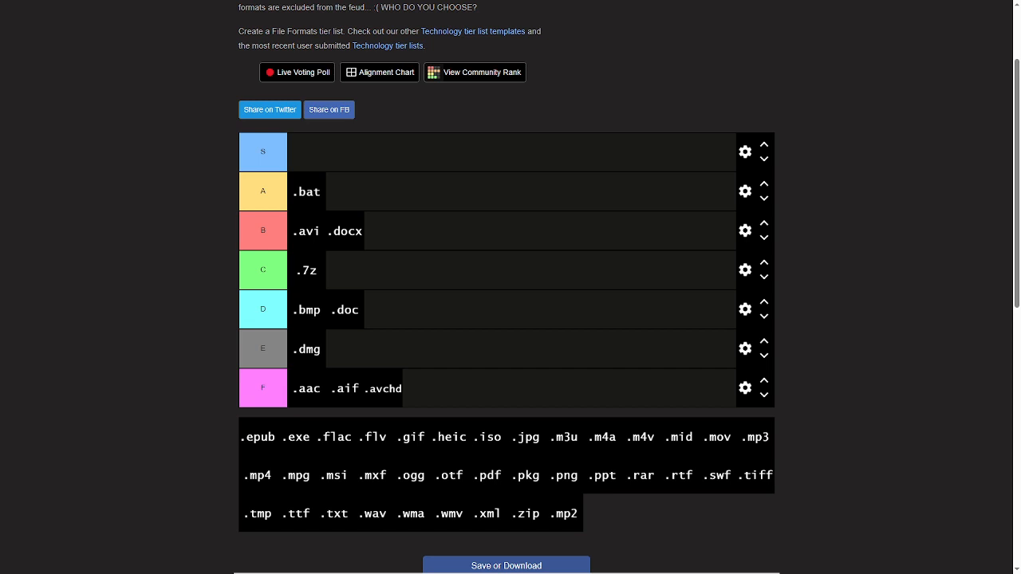
drag(257, 437, 351, 348)
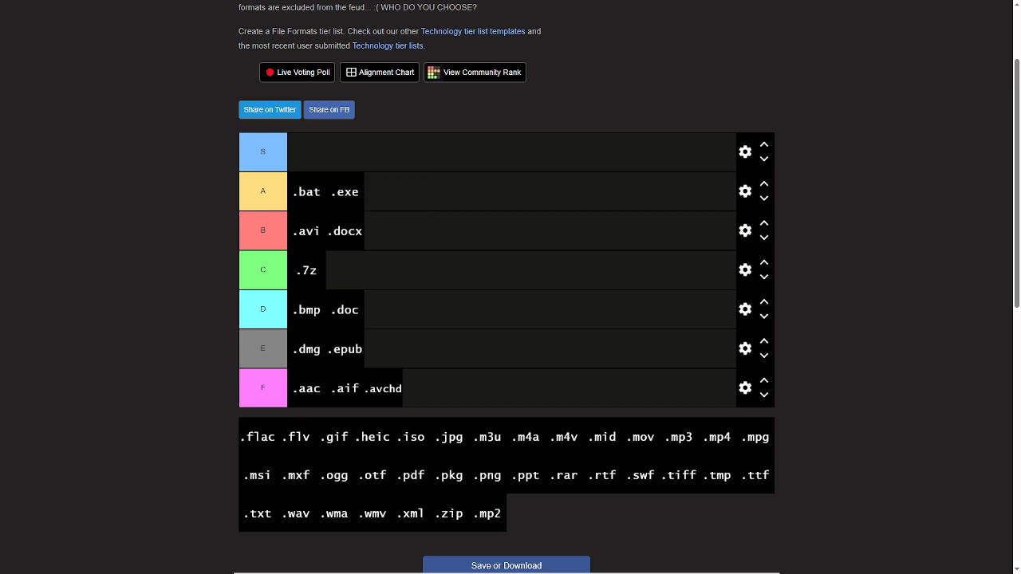
drag(345, 192, 307, 152)
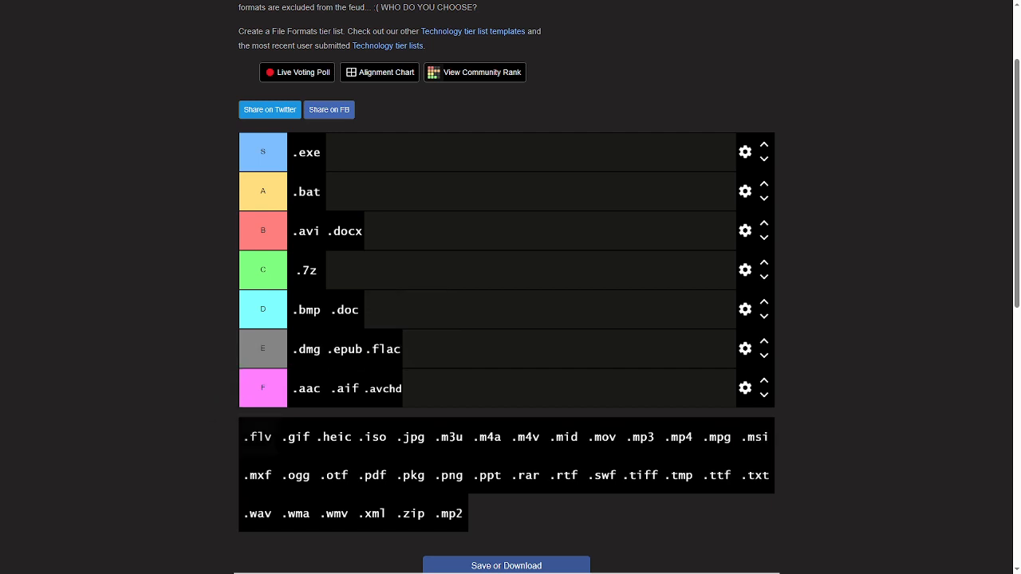
drag(257, 436, 383, 309)
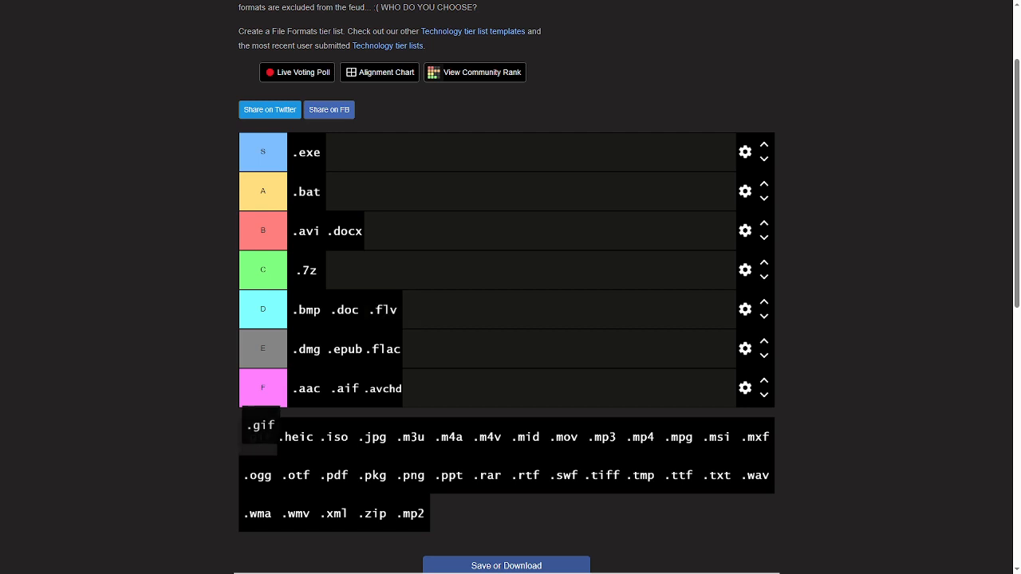
drag(261, 424, 374, 230)
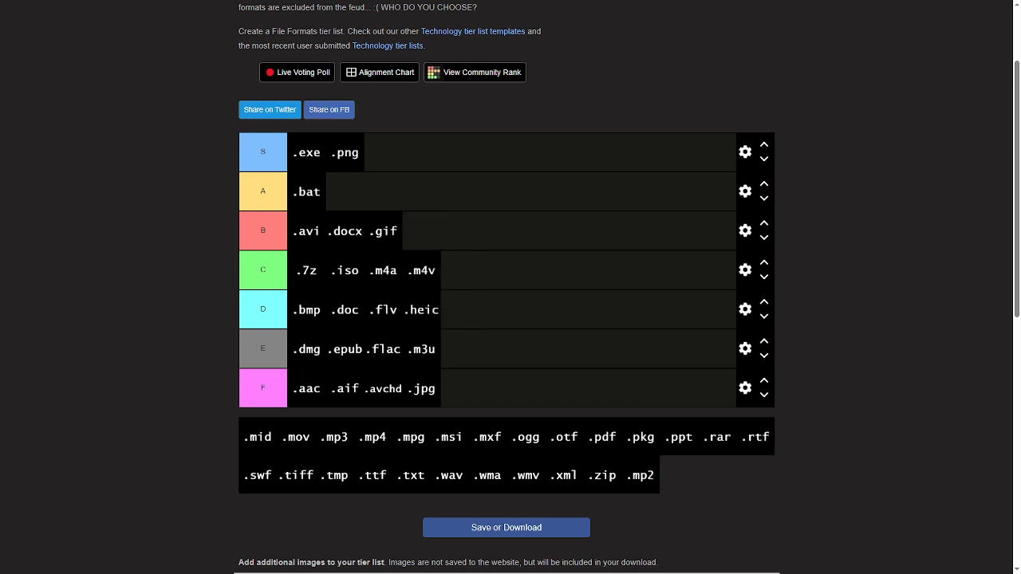
Place .mid in the B tier, .mov in C and .mpg in E.
drag(258, 436, 218, 167)
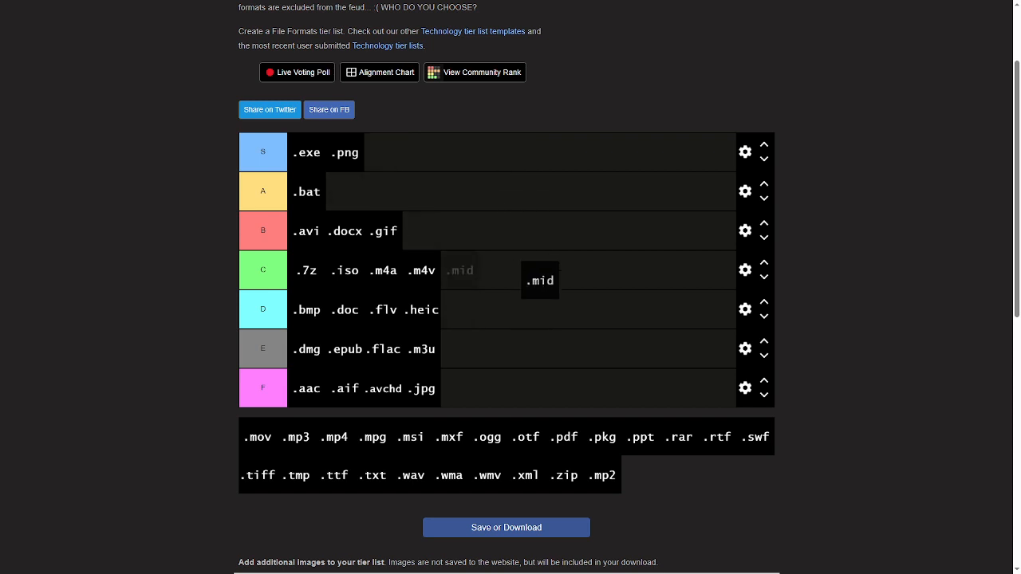
drag(540, 280, 492, 213)
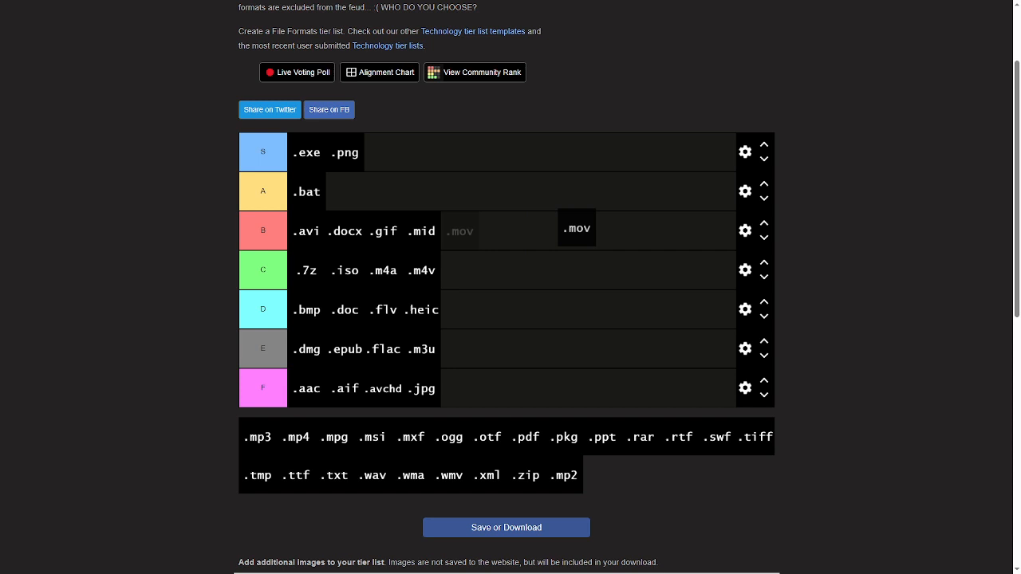
drag(576, 228, 460, 270)
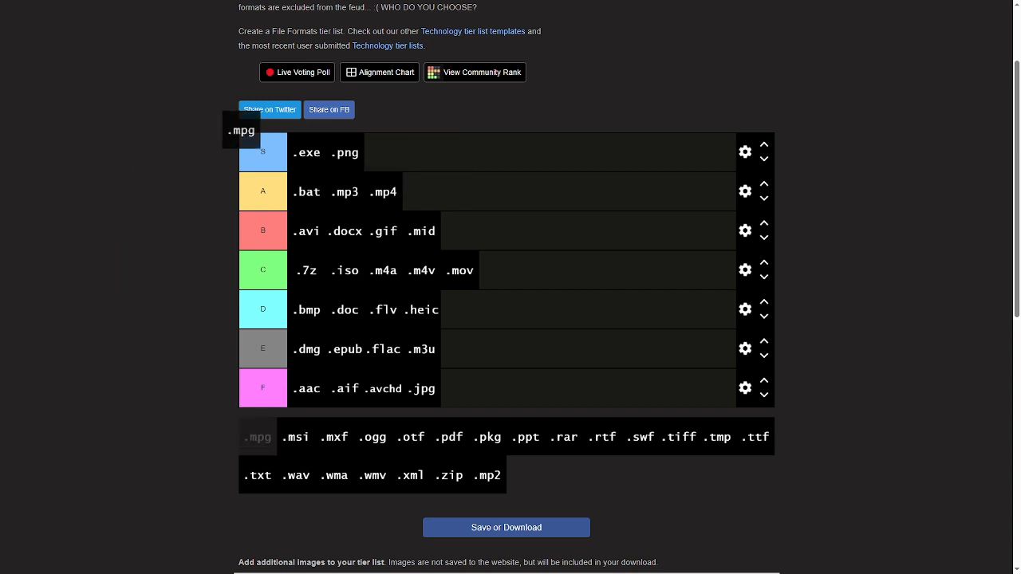
drag(242, 130, 572, 340)
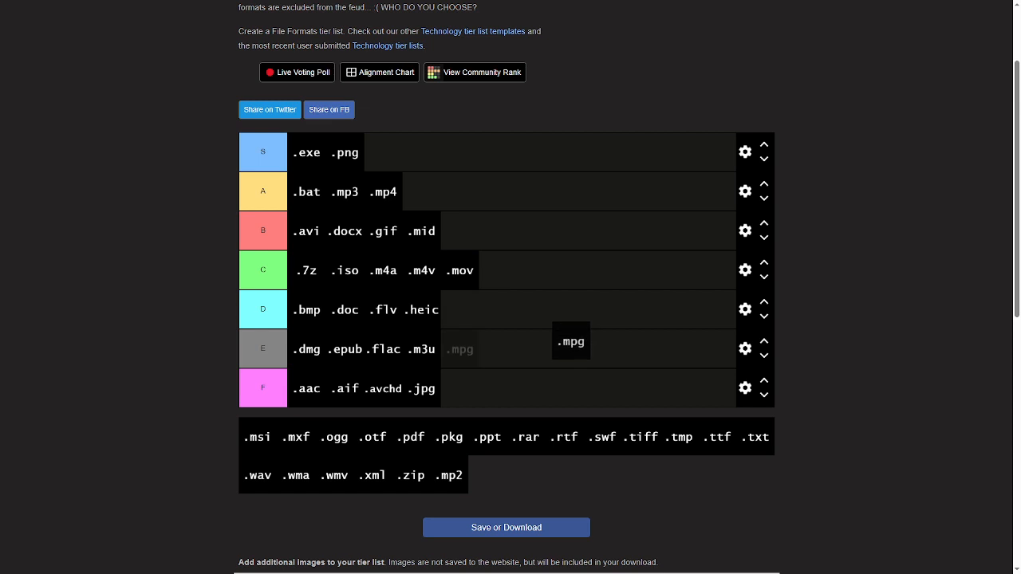
drag(571, 342, 461, 349)
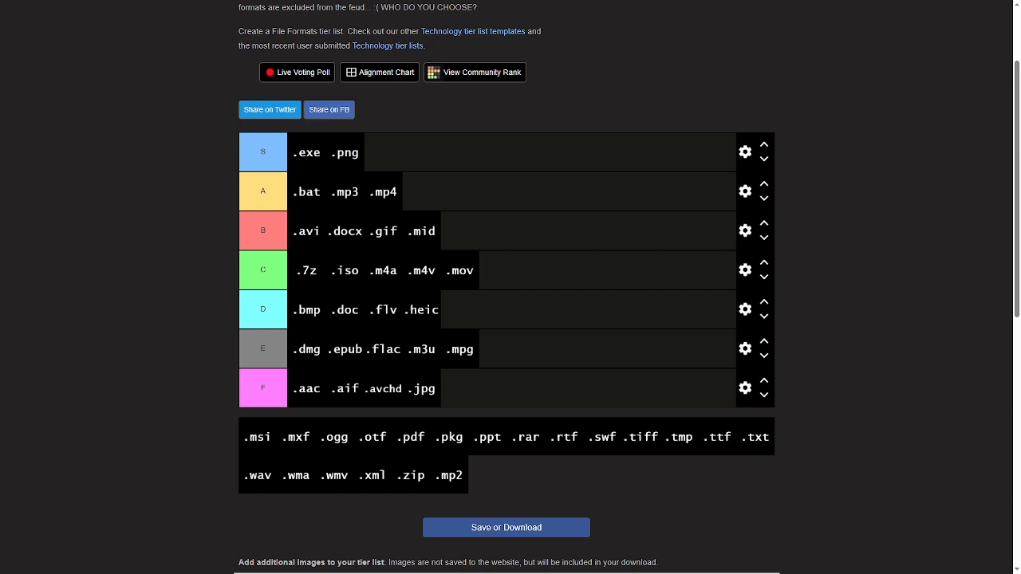
Place .msi in the A tier, .ogg in C and .otf in B.
drag(257, 436, 448, 119)
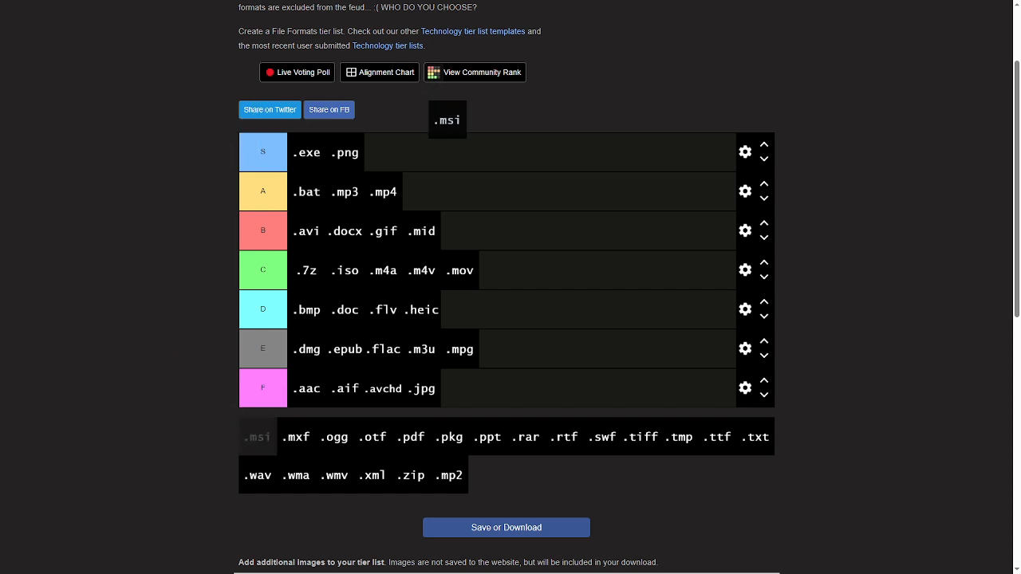
drag(446, 119, 483, 196)
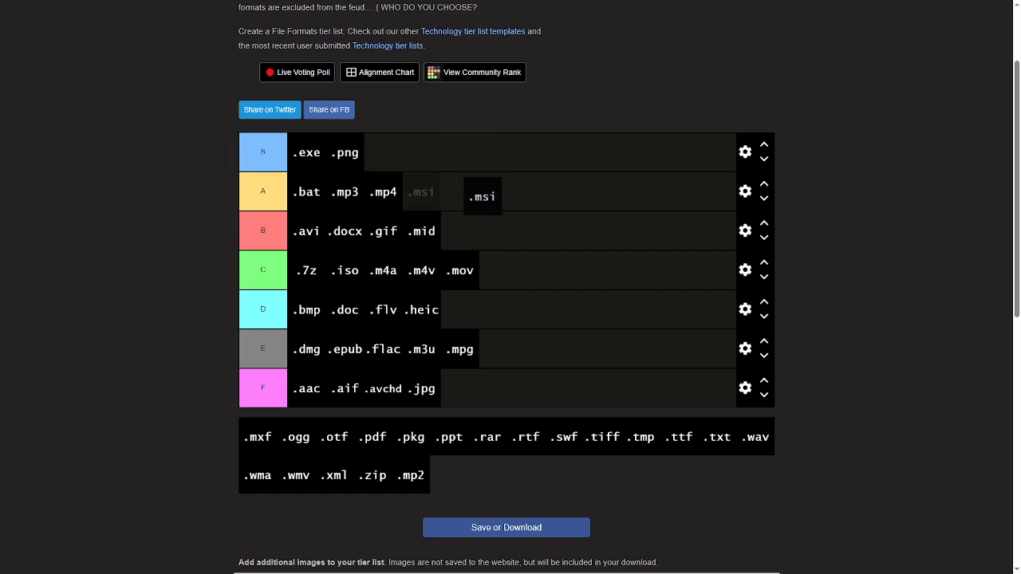
drag(482, 197, 422, 191)
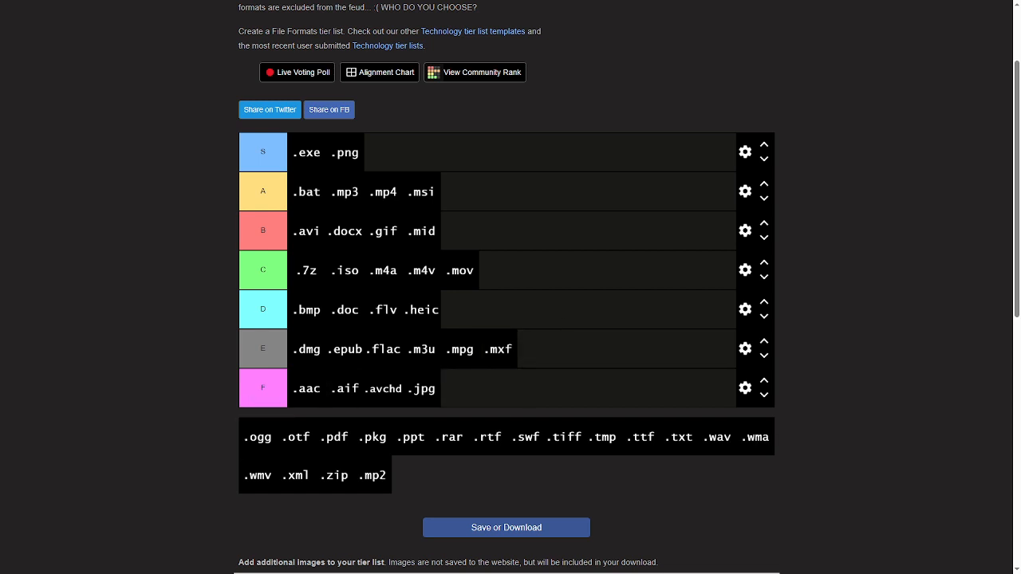
drag(257, 436, 580, 246)
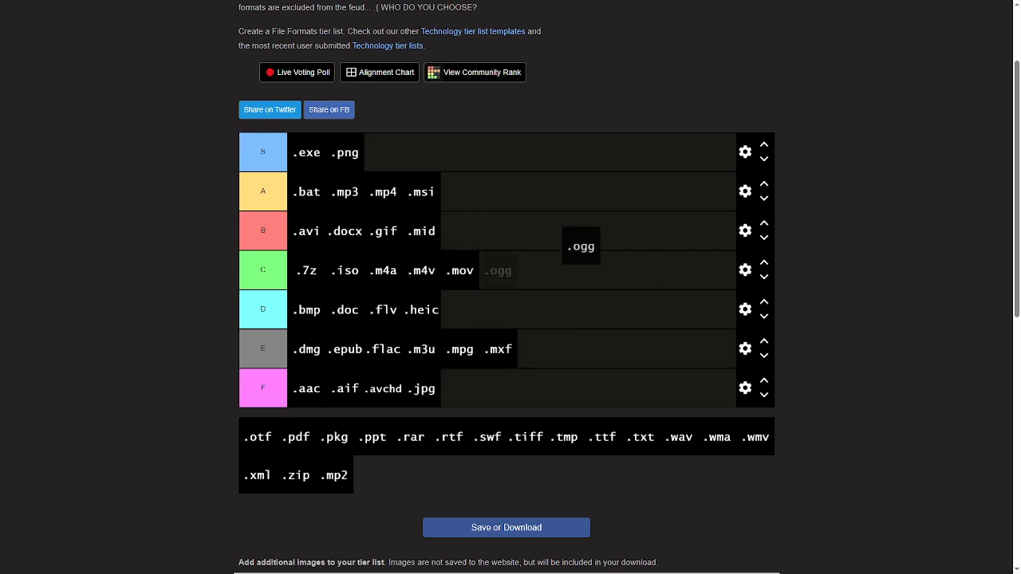
drag(580, 246, 497, 270)
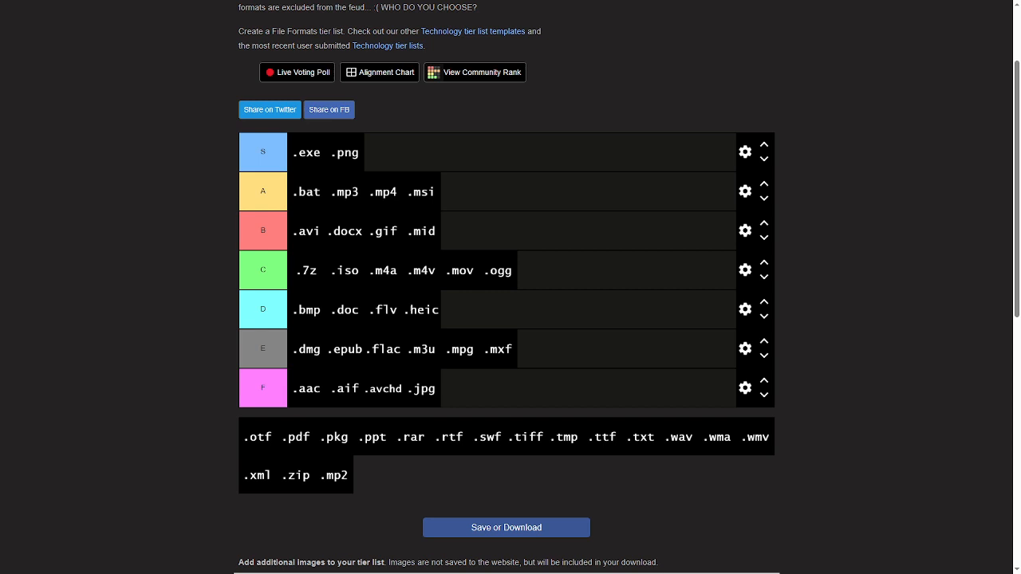
drag(256, 437, 577, 220)
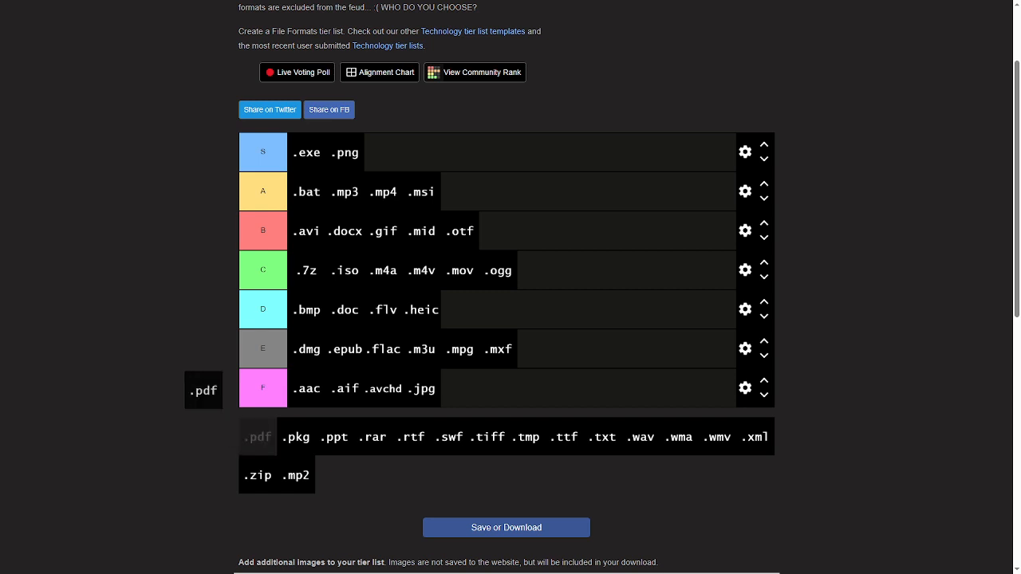
Move .pdf out of the pool, then rank .rar in E and .rtf in D.
drag(203, 390, 636, 298)
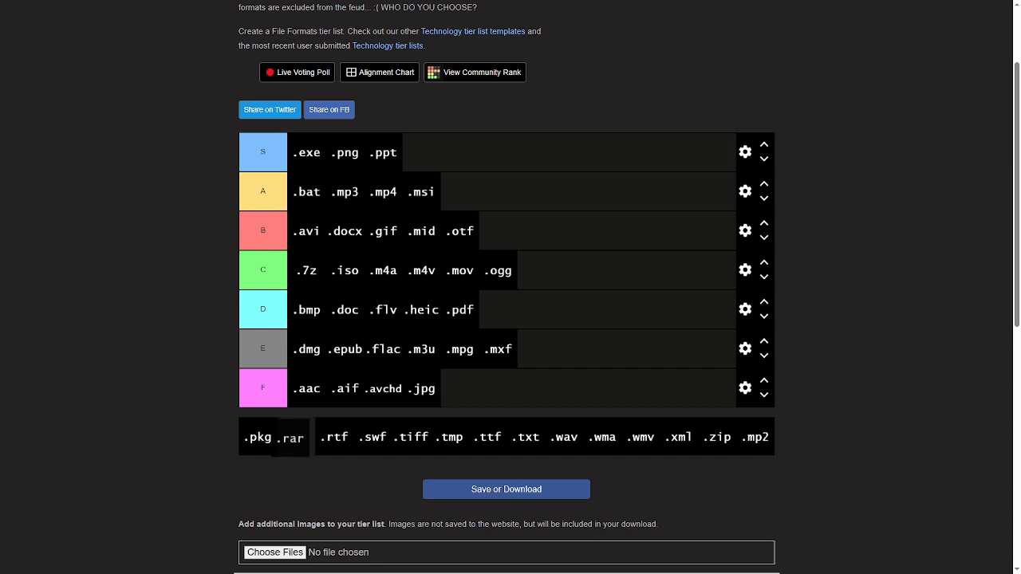
drag(292, 437, 536, 349)
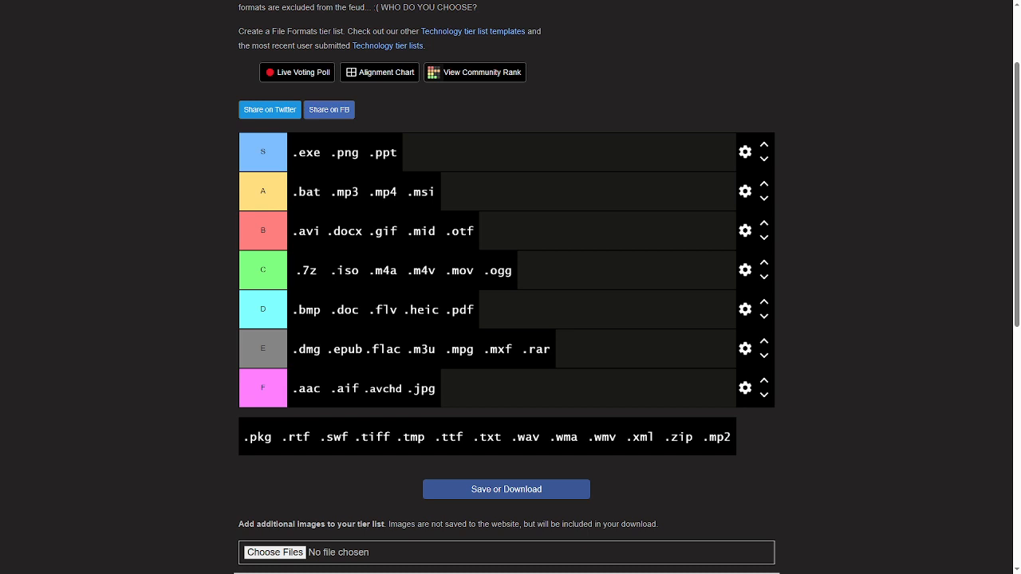
drag(297, 436, 612, 350)
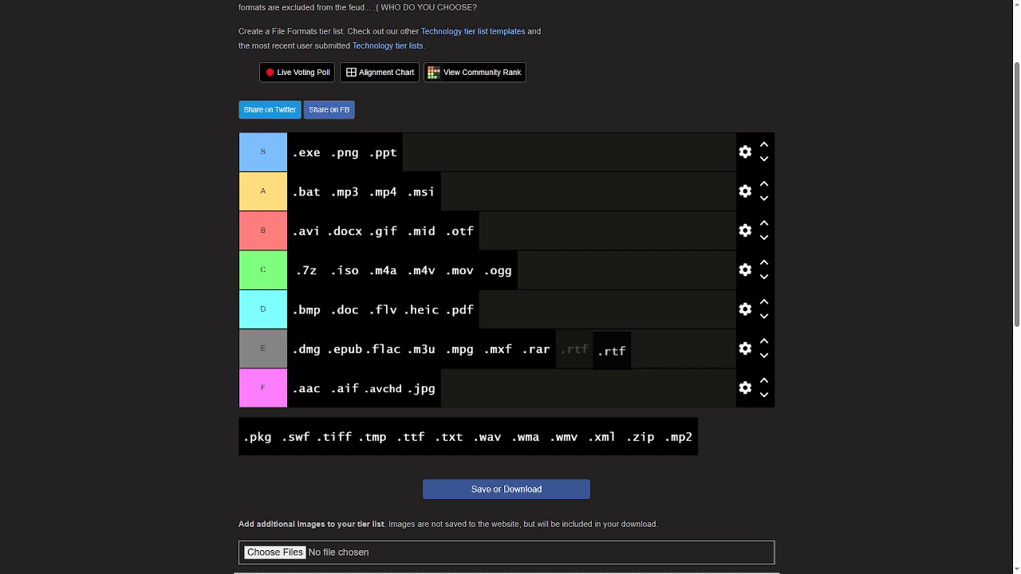
drag(611, 349, 494, 309)
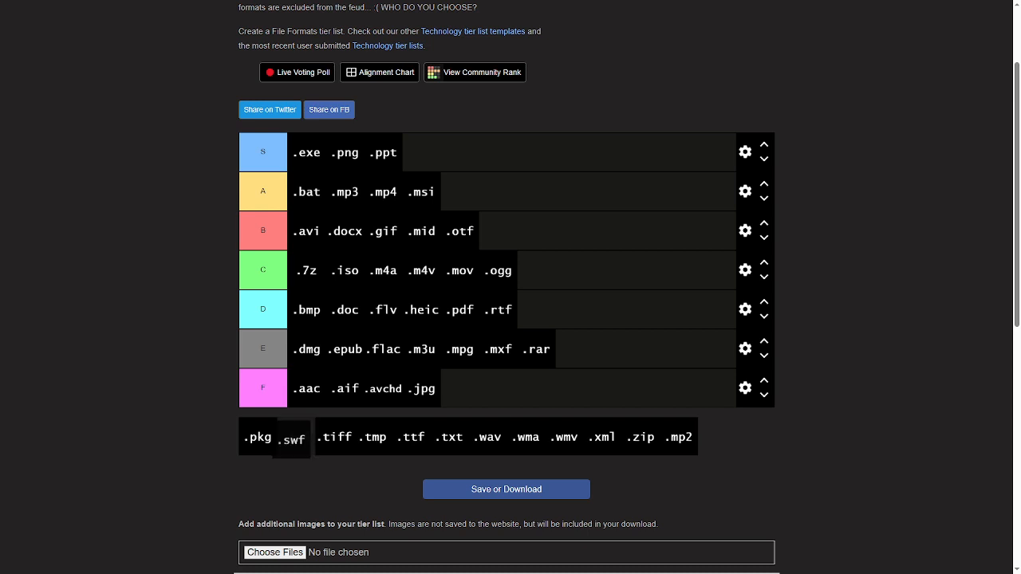
Rank .swf in B, .tiff in A and .tmp in D.
drag(292, 440, 601, 215)
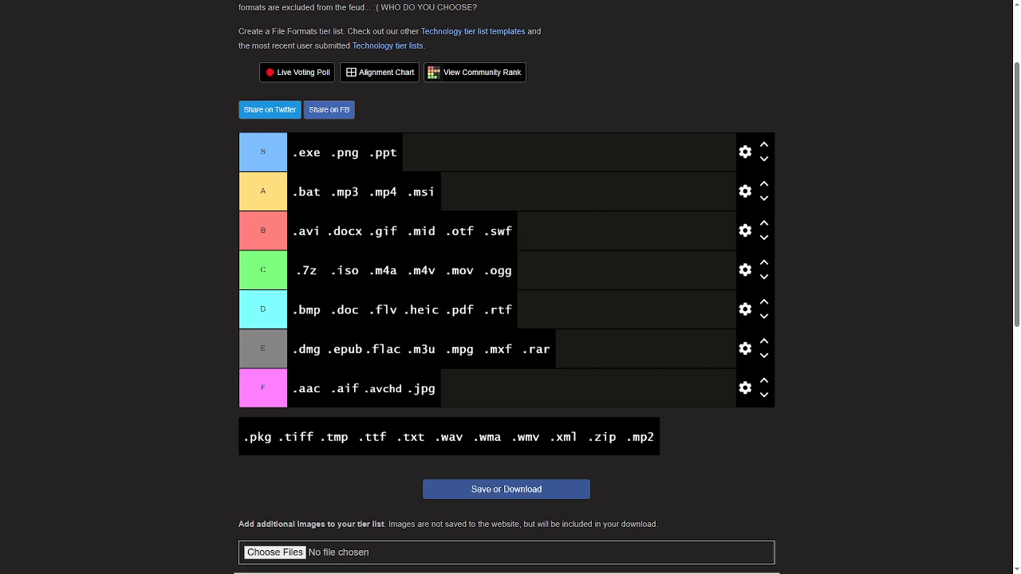
drag(299, 437, 508, 175)
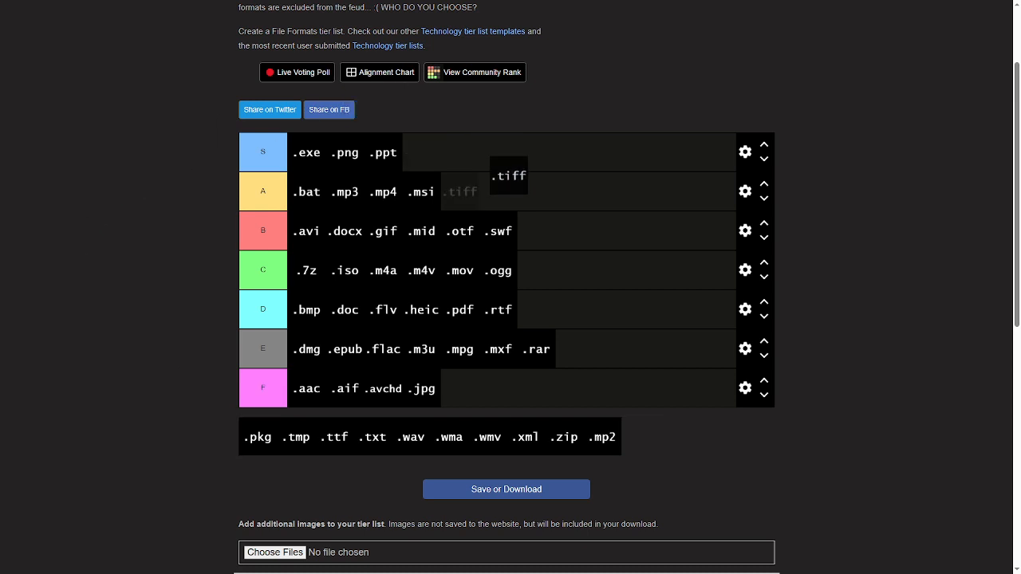
drag(509, 176, 456, 192)
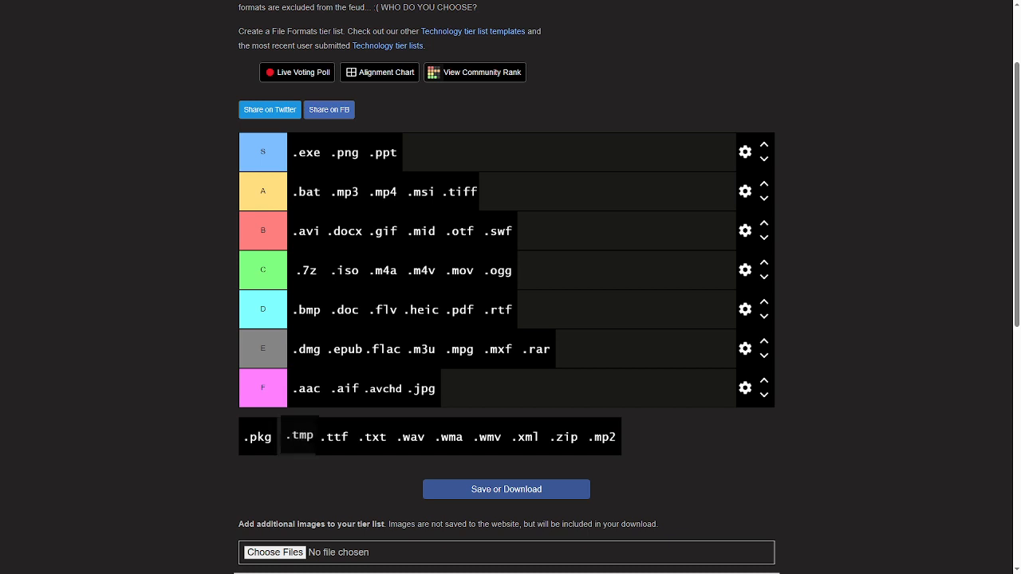
drag(300, 437, 526, 309)
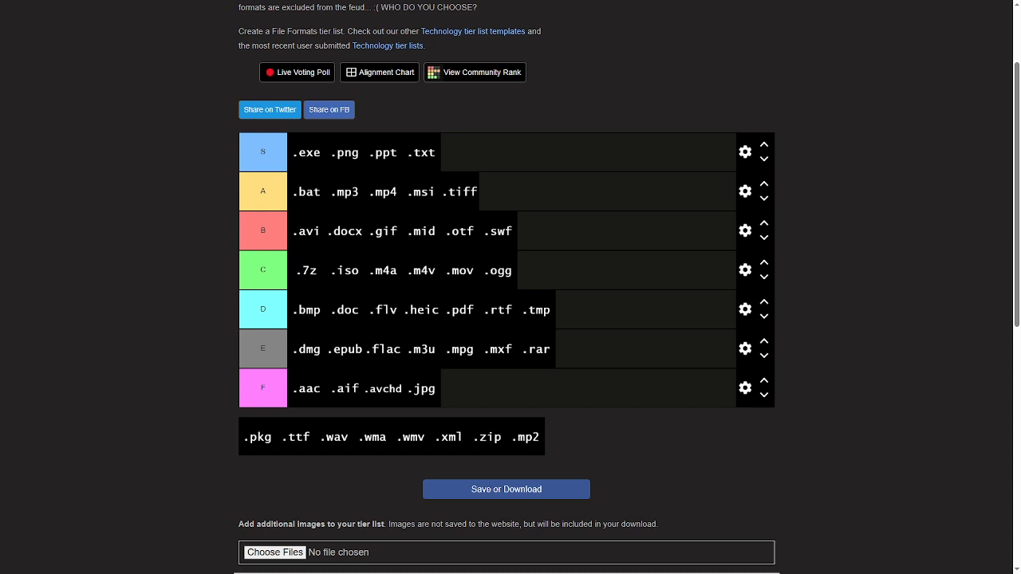
Place .wav in the B tier, and .pkg and .ttf in D.
drag(335, 437, 588, 161)
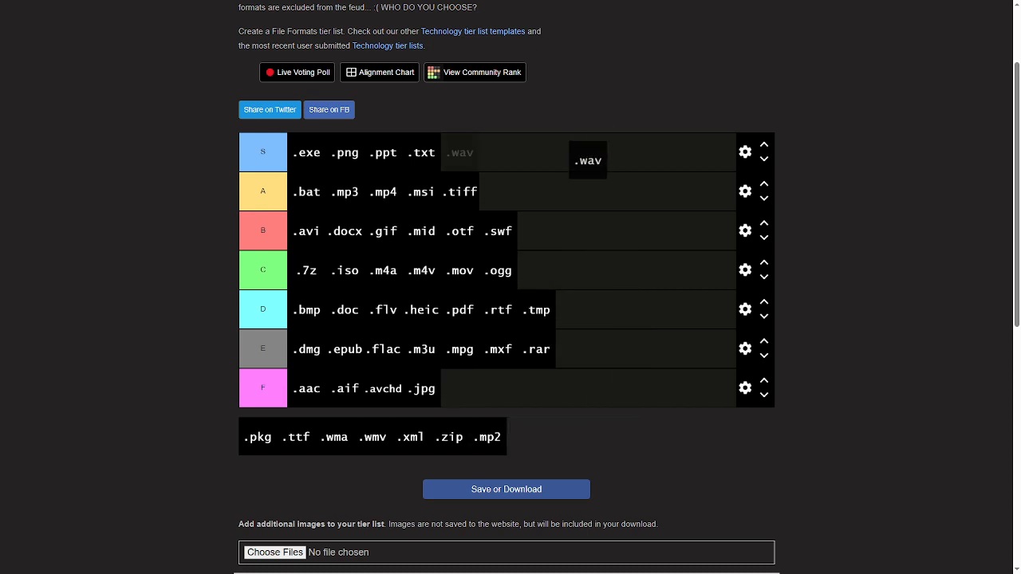
drag(588, 160, 536, 230)
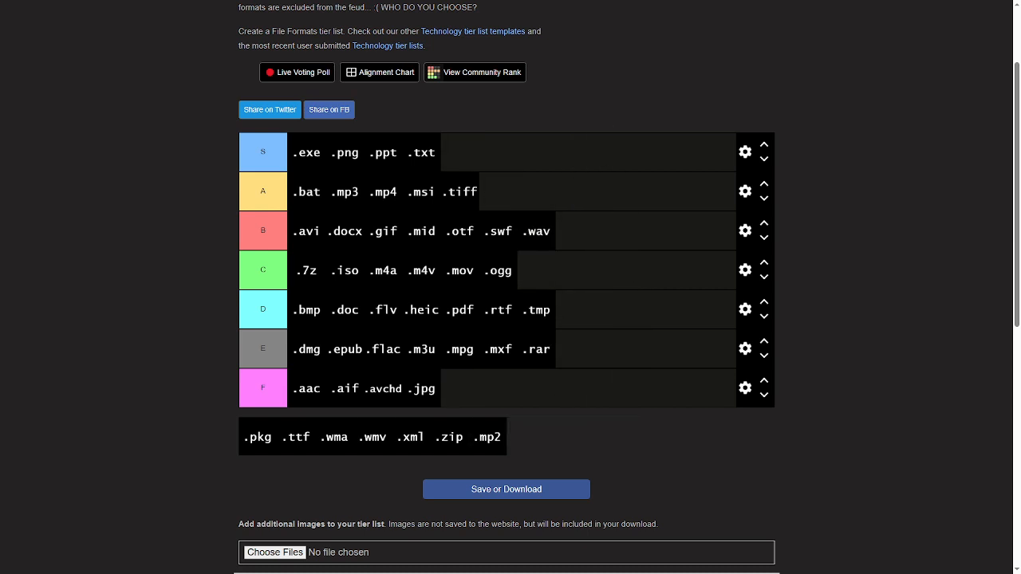
drag(256, 436, 618, 280)
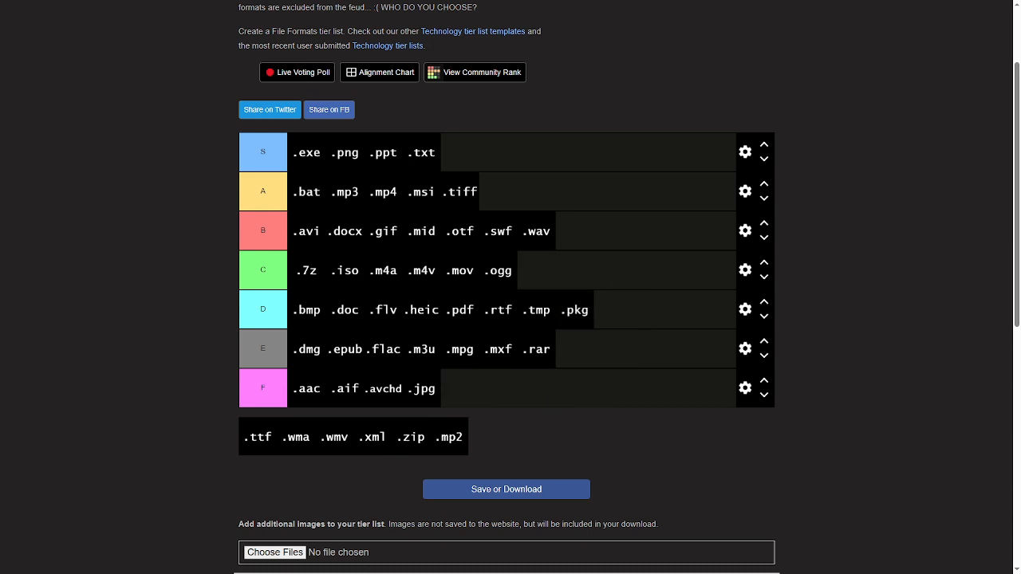
drag(257, 437, 572, 232)
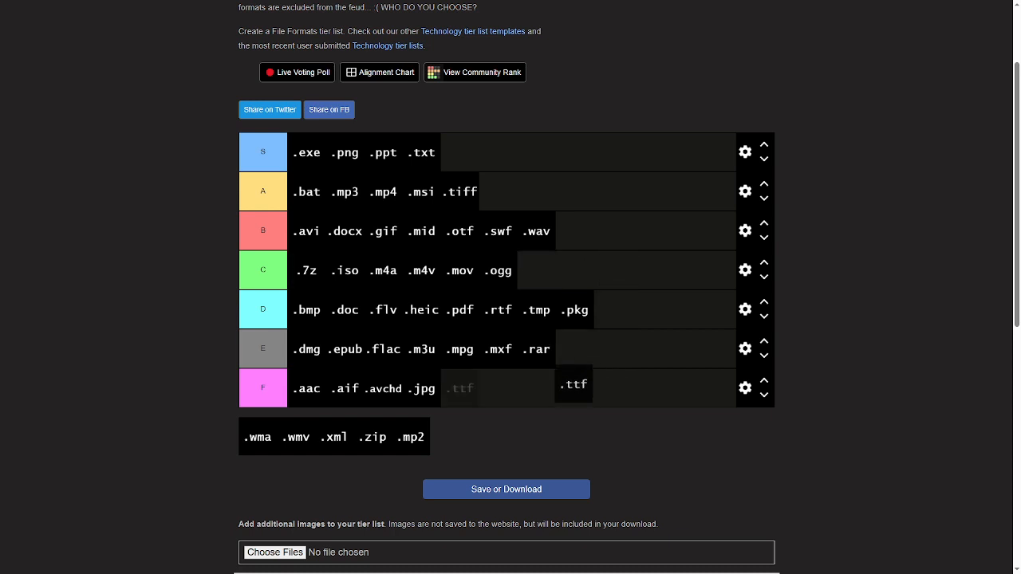
drag(572, 385, 623, 274)
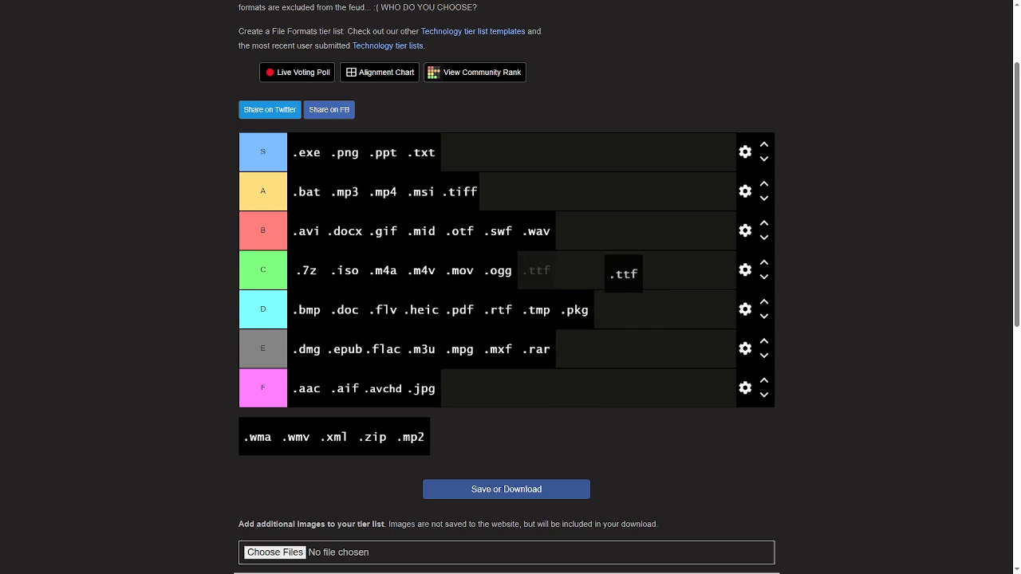
drag(624, 273, 652, 318)
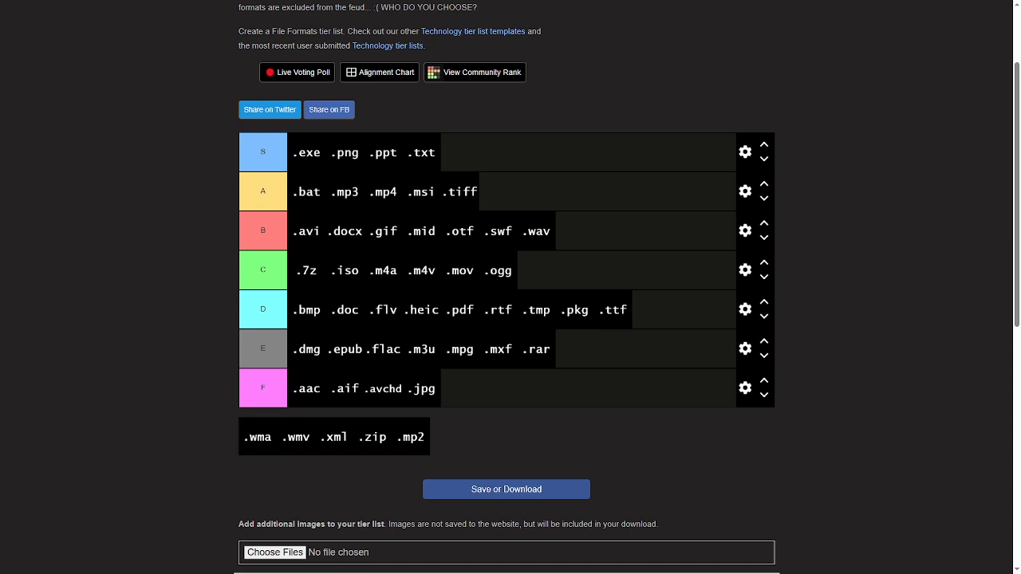
Place .wma in F, .zip in S and the last tile .mp2 in E.
drag(258, 437, 309, 314)
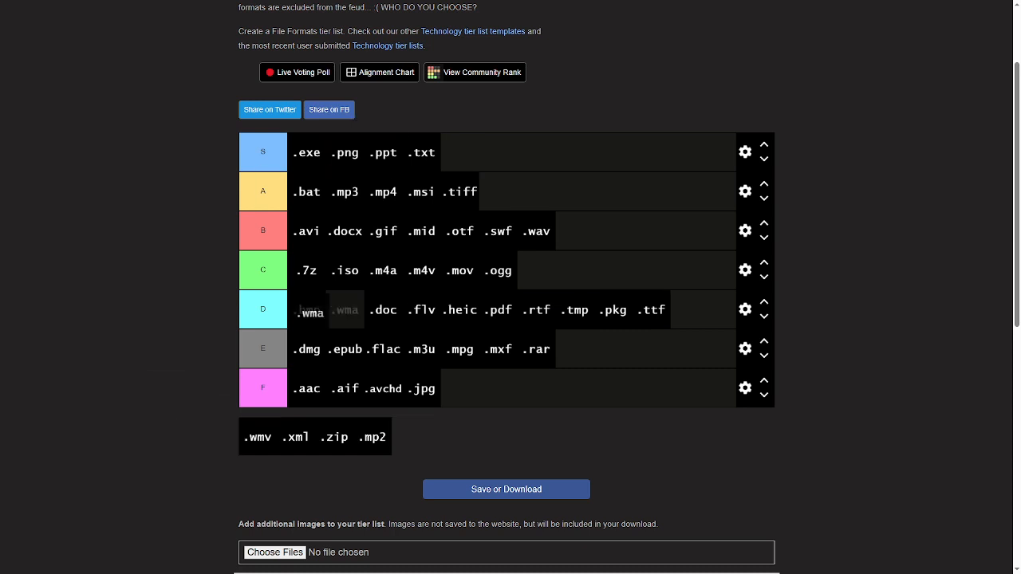
drag(310, 313, 245, 446)
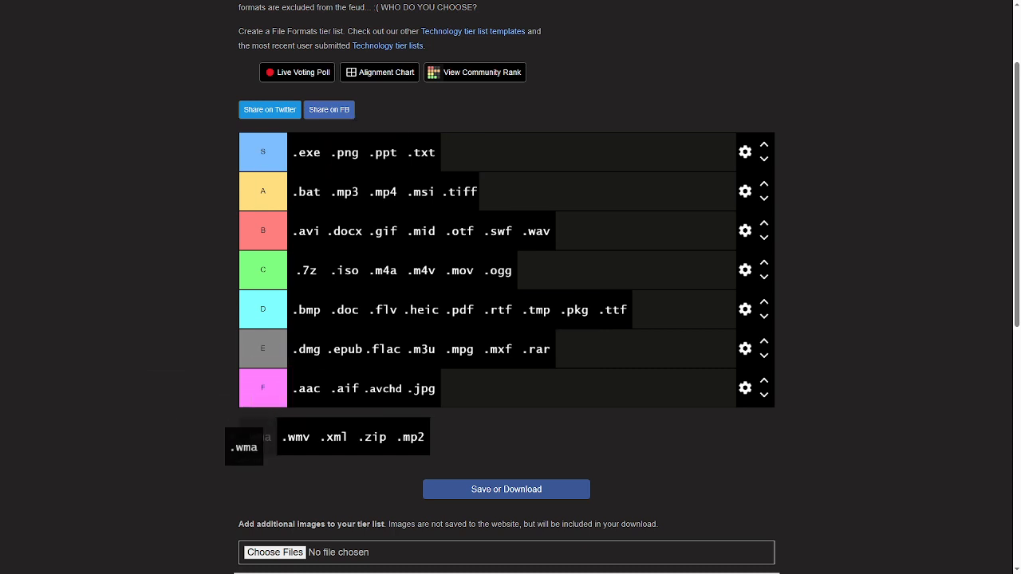
drag(245, 447, 575, 349)
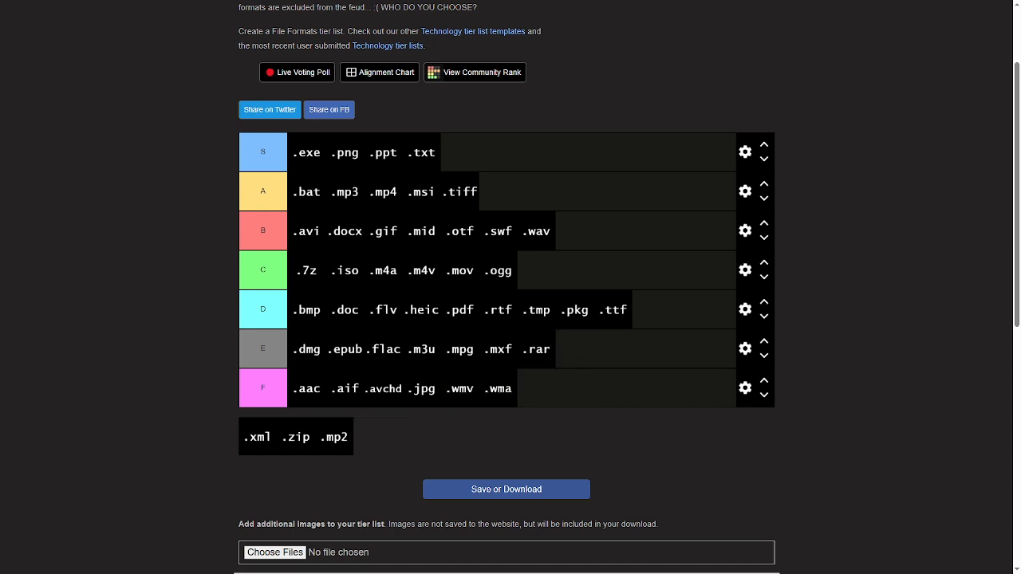
drag(257, 437, 566, 179)
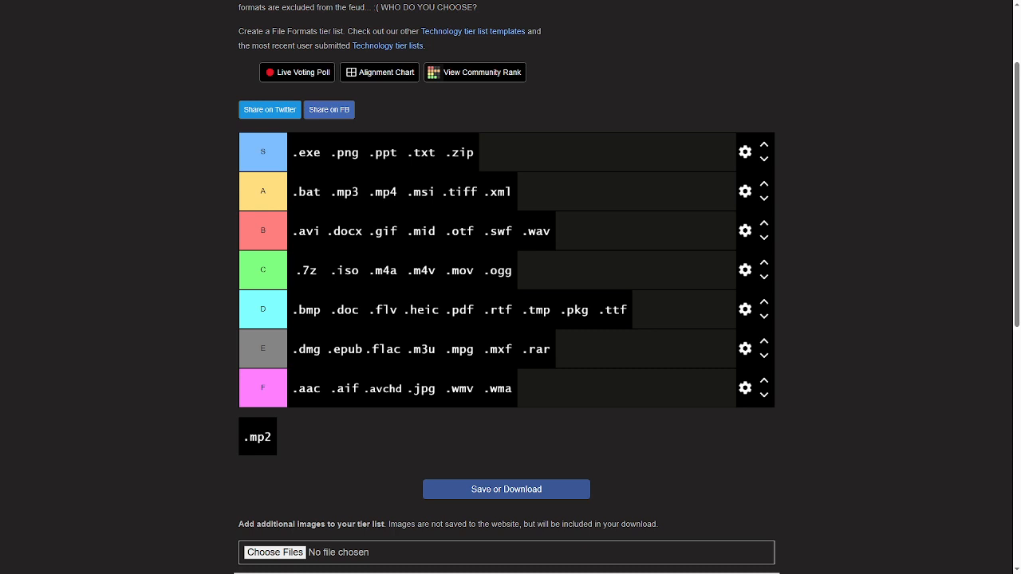
drag(258, 436, 654, 365)
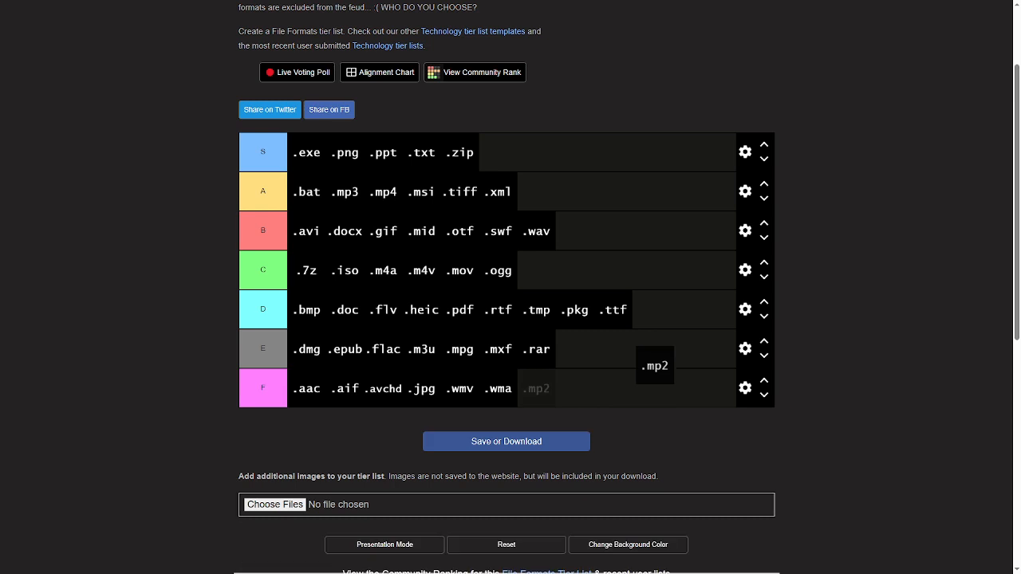
drag(654, 366, 566, 348)
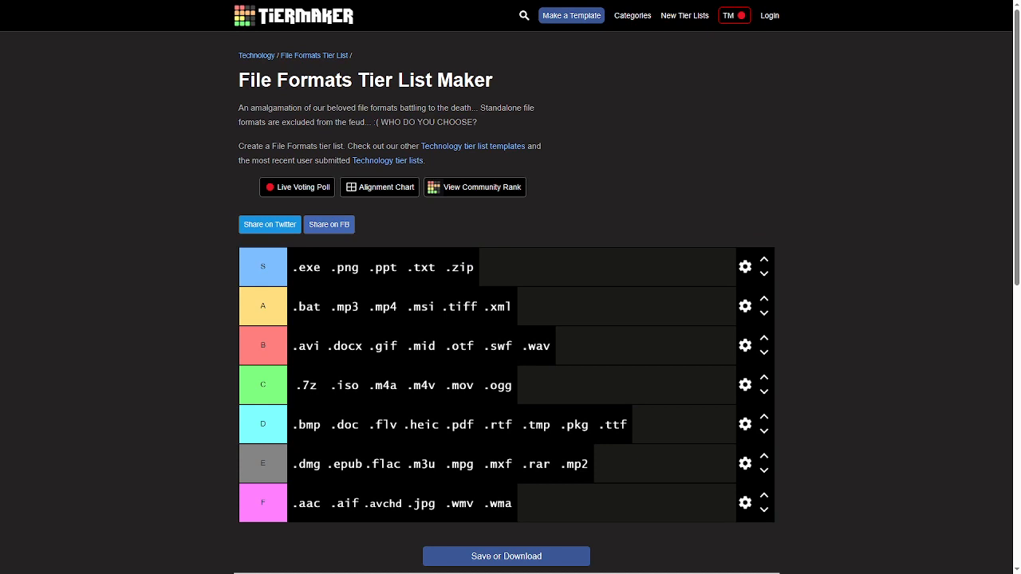
scroll(down, 3)
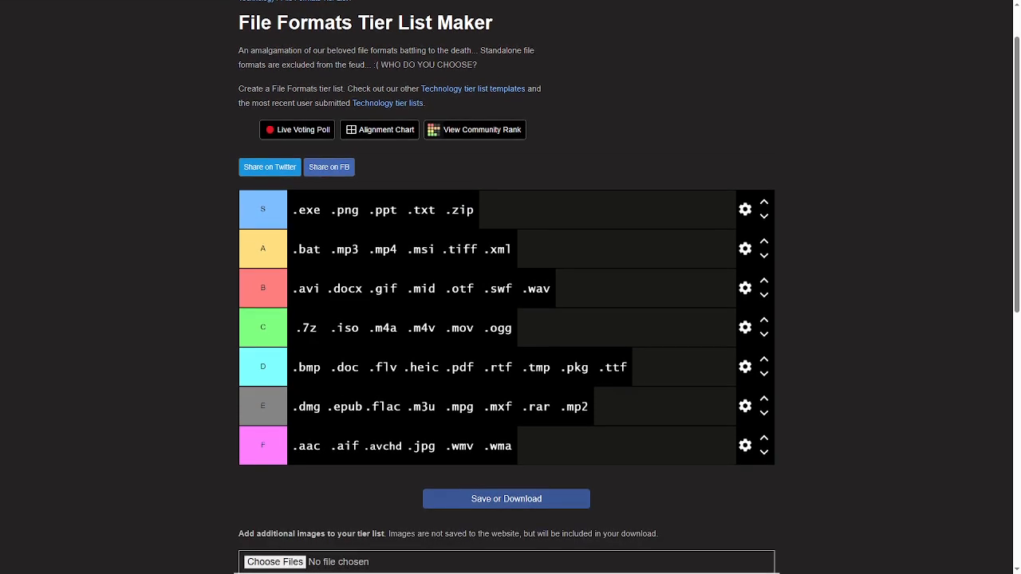
scroll(down, 3)
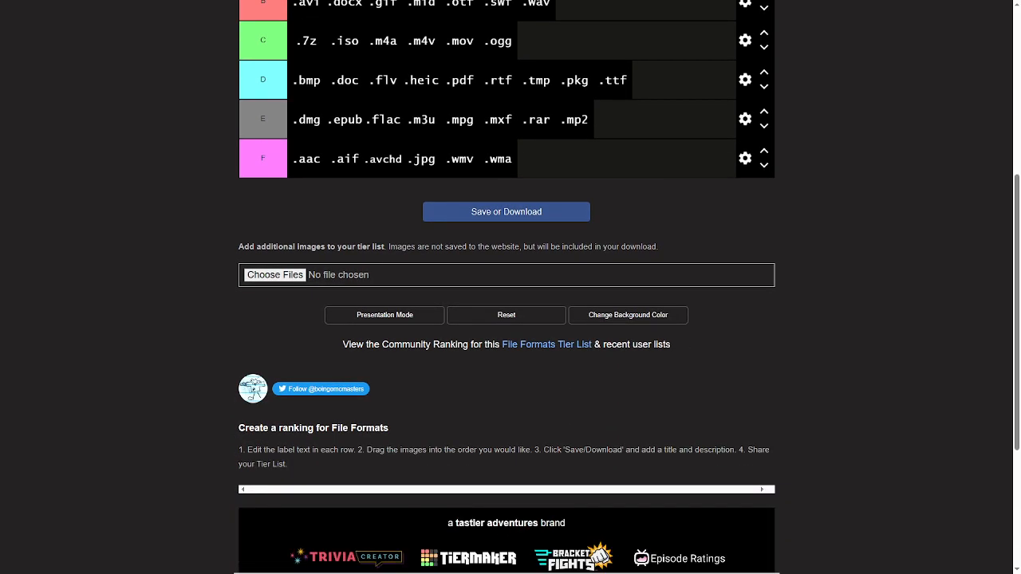
scroll(up, 3)
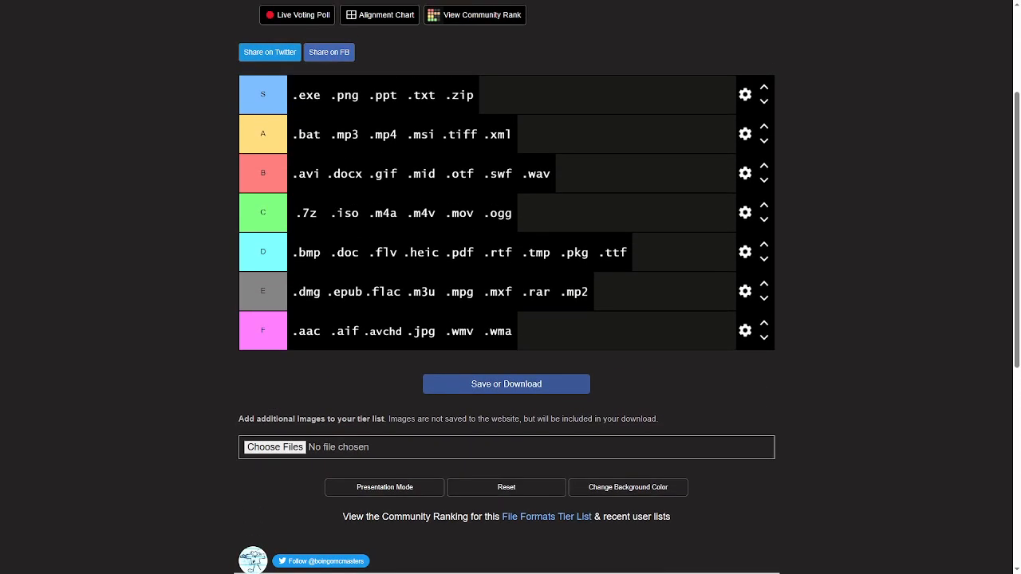